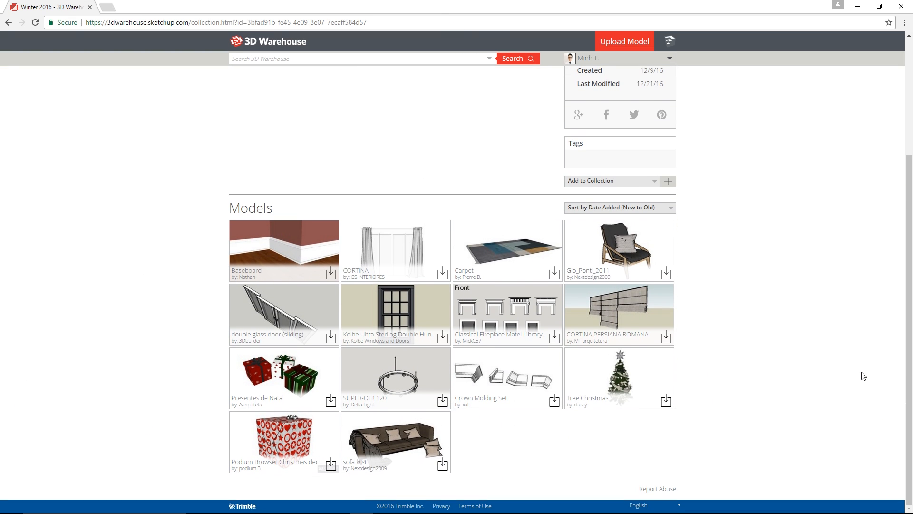
{"action": "mouse_move", "coordinate": [866, 387]}
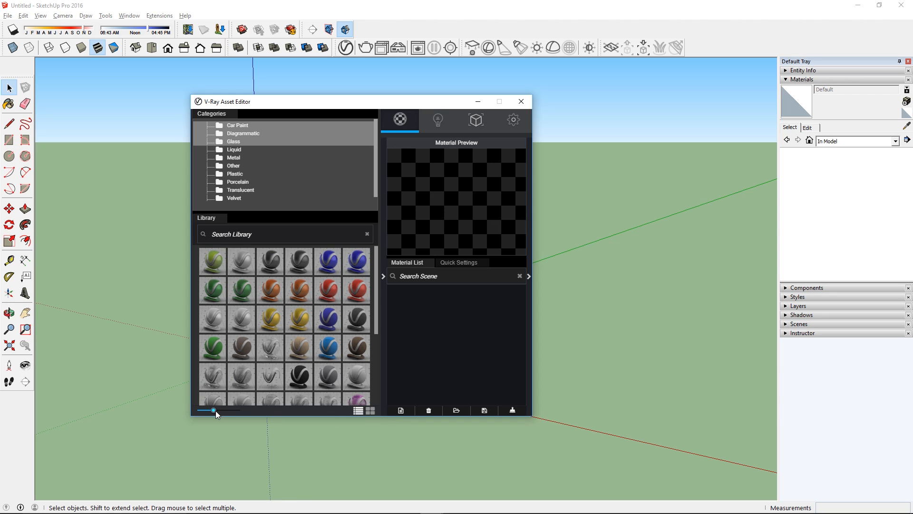
- Enlarge the material previews and paint the window frame with Wood_Cherry_Original
{"action": "left_click_drag", "start_coordinate": [214, 411], "coordinate": [232, 411]}
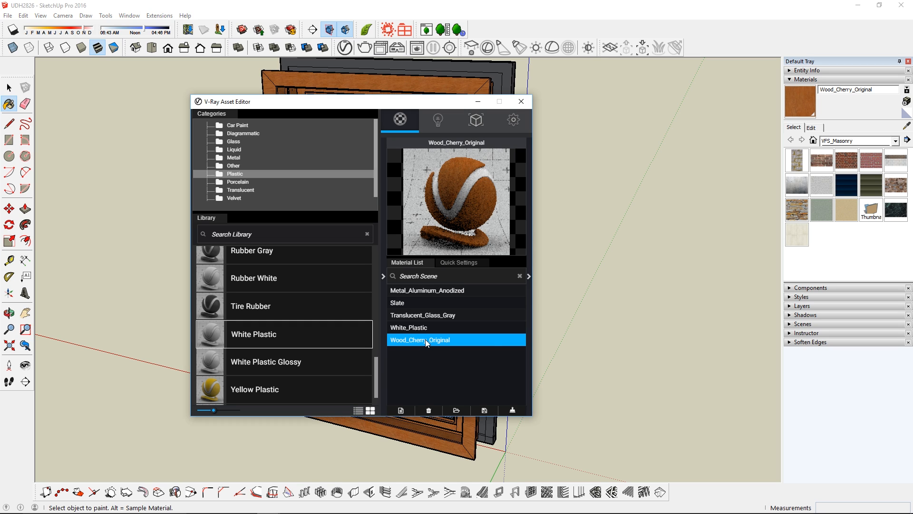
{"action": "right_click", "coordinate": [427, 340]}
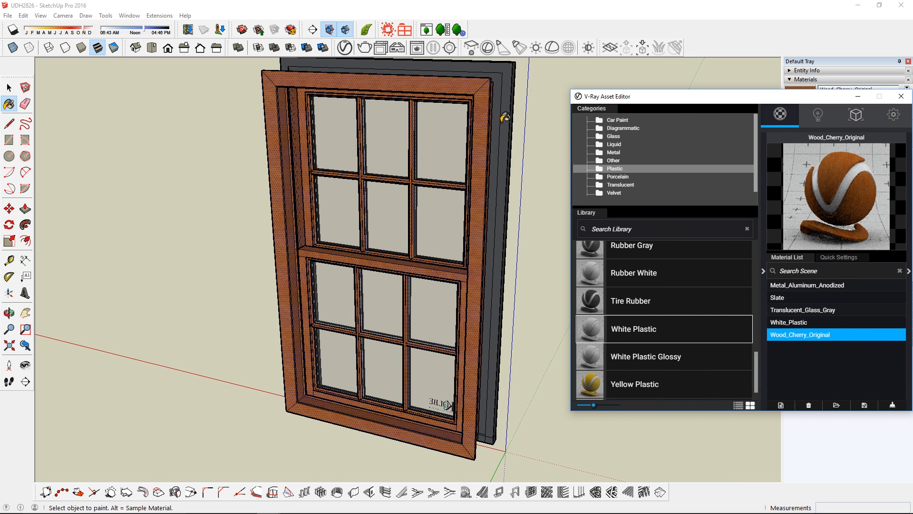
{"action": "left_click", "coordinate": [793, 322]}
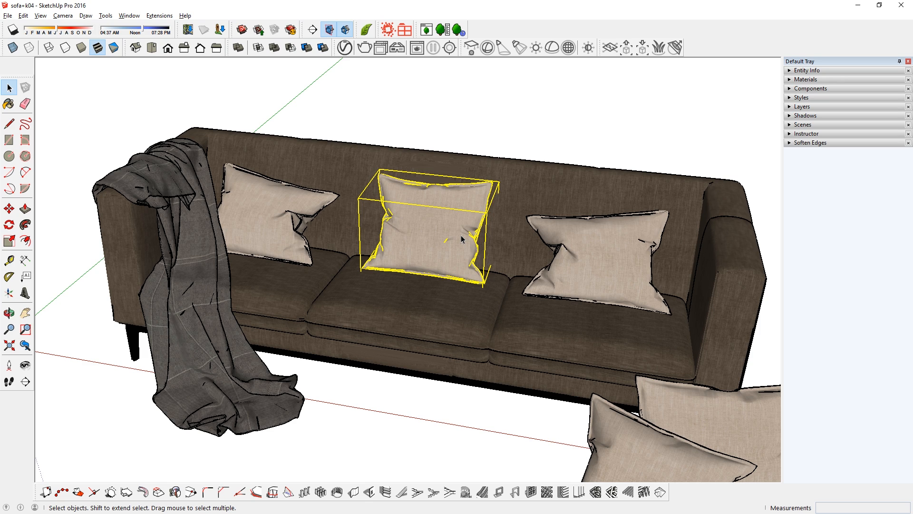
{"action": "mouse_move", "coordinate": [464, 210]}
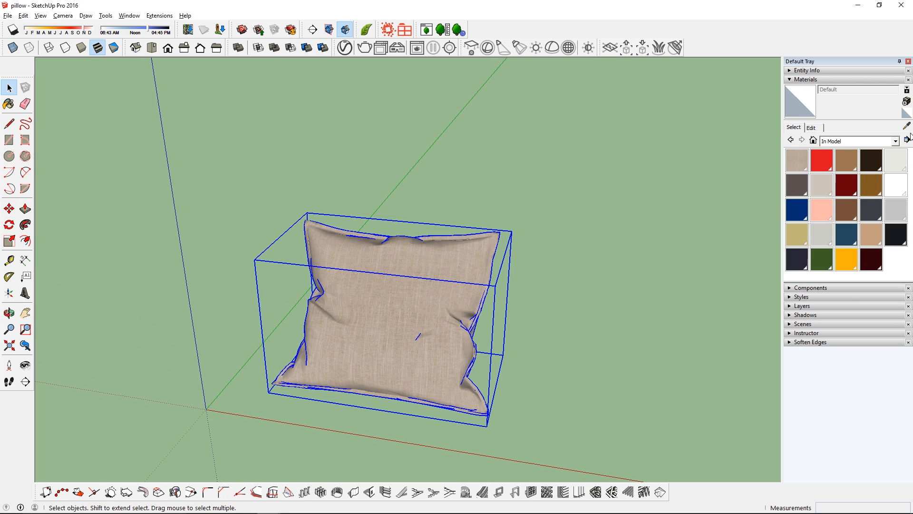
- Sample the pillow fabric, swap its texture to the red velvet image and send it to an external editor
{"action": "left_click", "coordinate": [9, 103]}
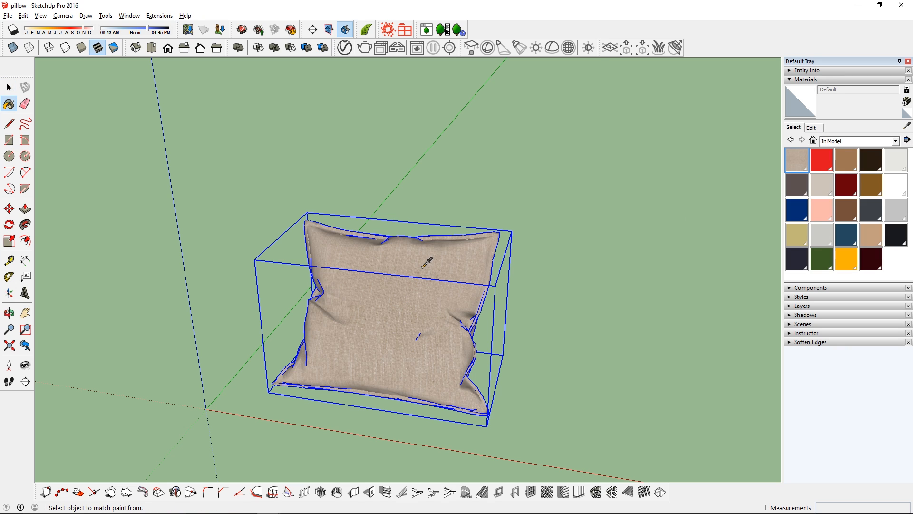
{"action": "left_click", "coordinate": [429, 264]}
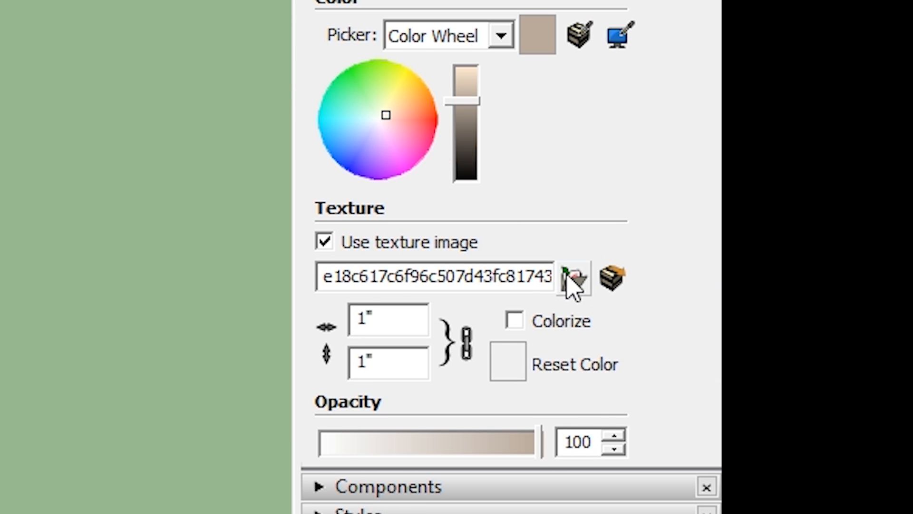
{"action": "left_click", "coordinate": [574, 281]}
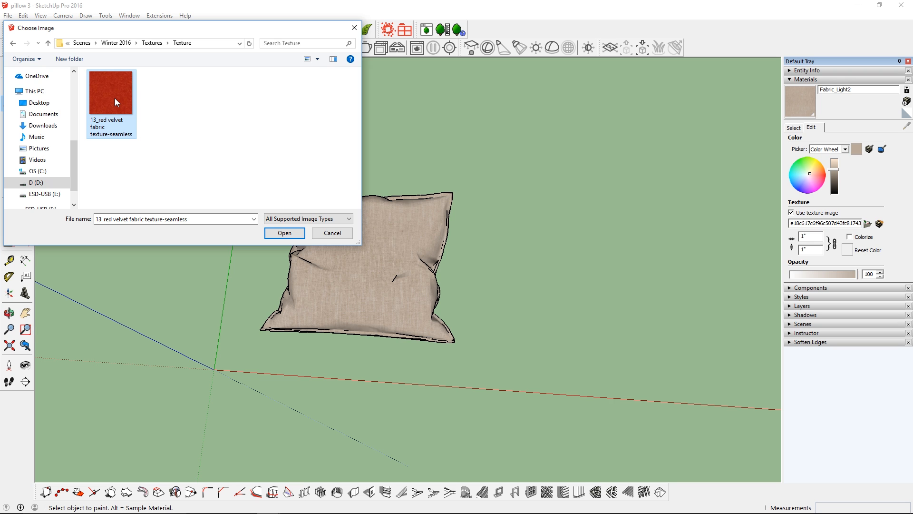
{"action": "left_click", "coordinate": [285, 232]}
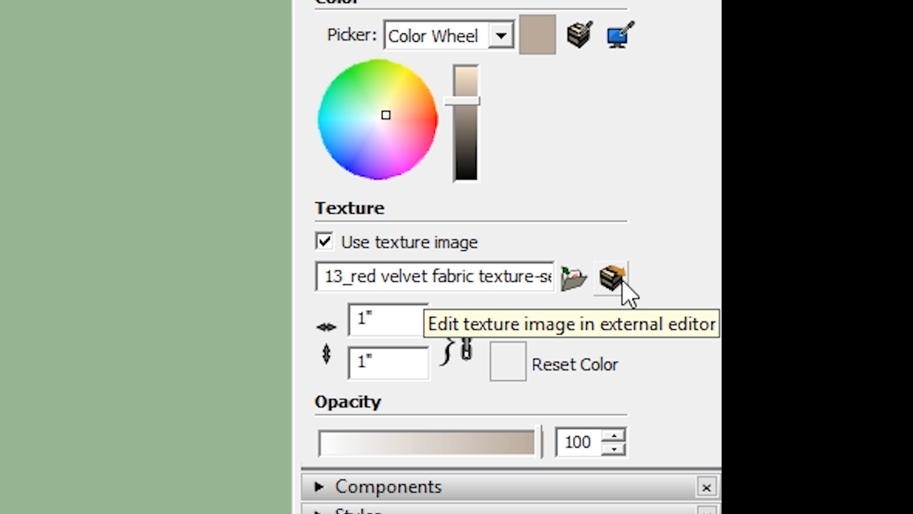
{"action": "left_click", "coordinate": [612, 280]}
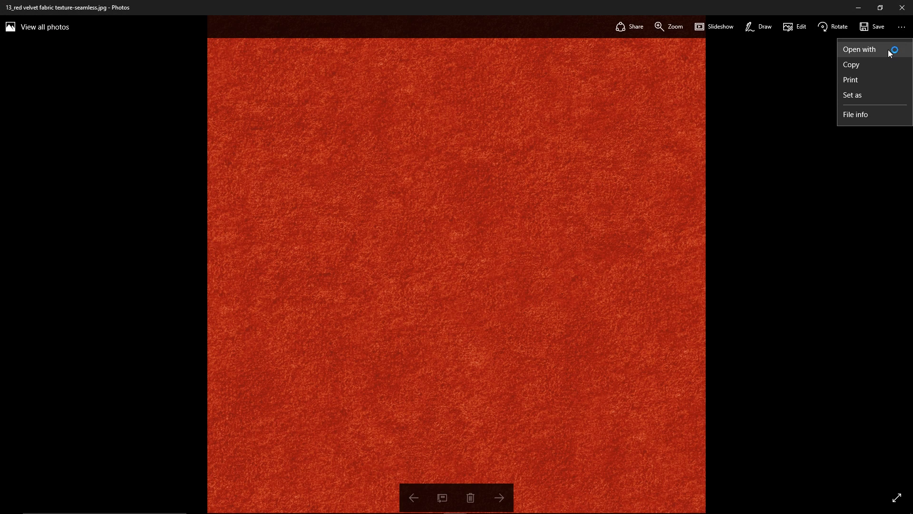
- Send the red velvet texture from Photos to another application via Open with
{"action": "left_click", "coordinate": [858, 49]}
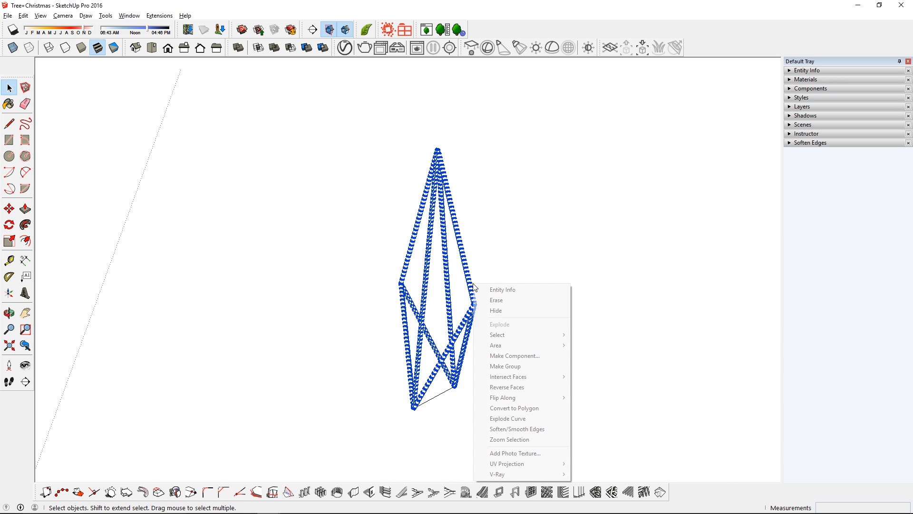
{"action": "mouse_move", "coordinate": [525, 364]}
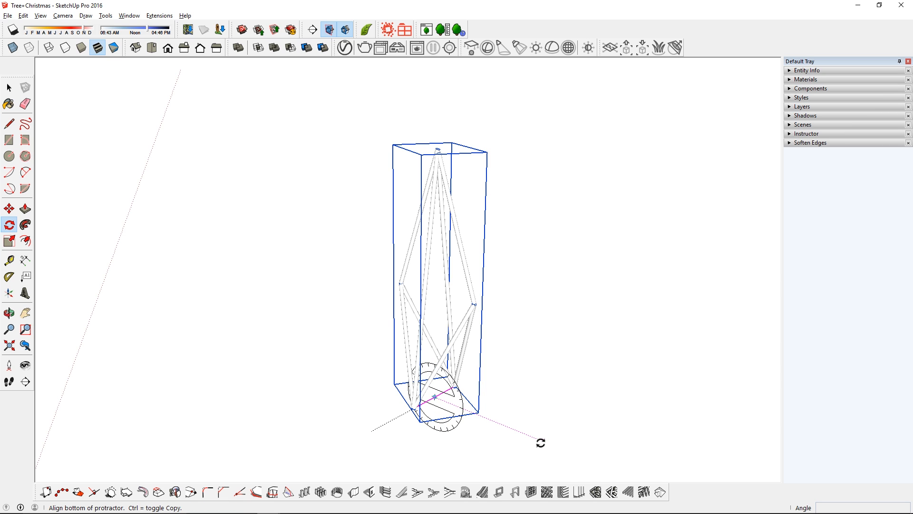
- Rotate the Christmas tree's wireframe piece around its base with the protractor
{"action": "left_click_drag", "start_coordinate": [434, 397], "coordinate": [536, 312]}
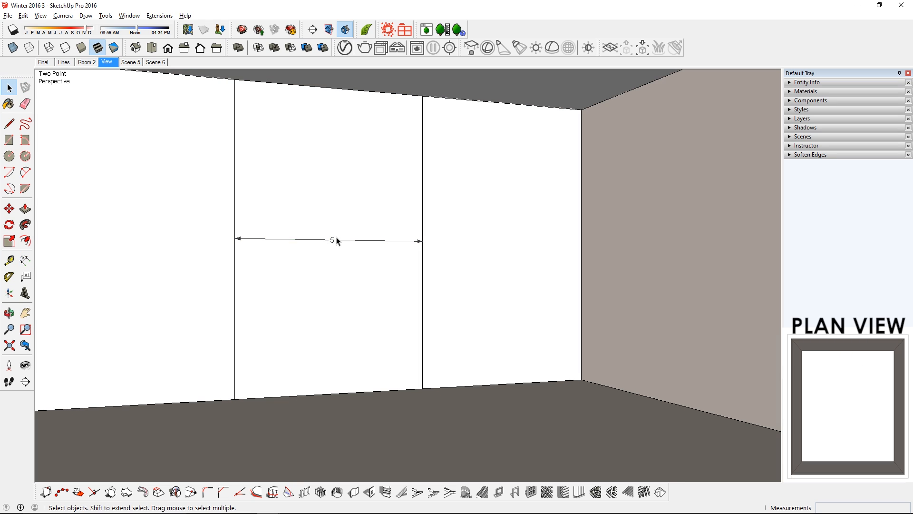
- Select the 5' wall dimension before switching the room to top view
{"action": "left_click", "coordinate": [24, 220]}
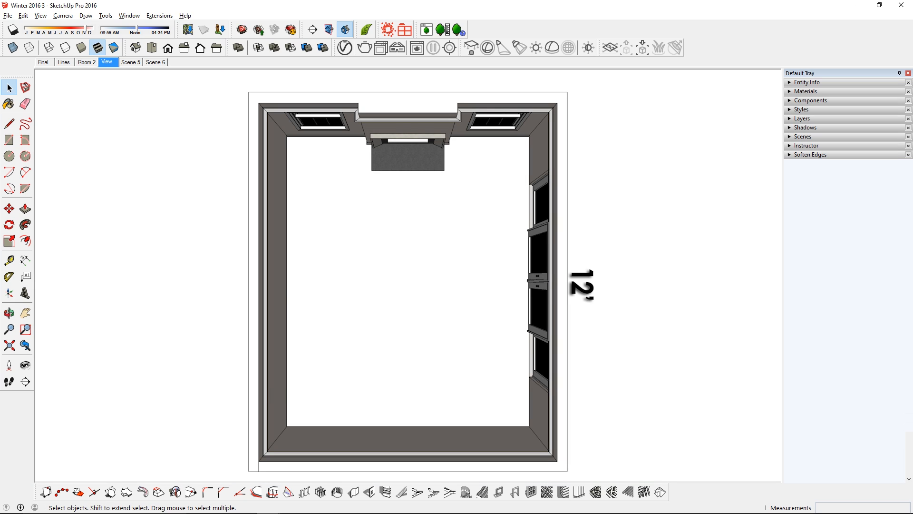
{"action": "left_click", "coordinate": [109, 62]}
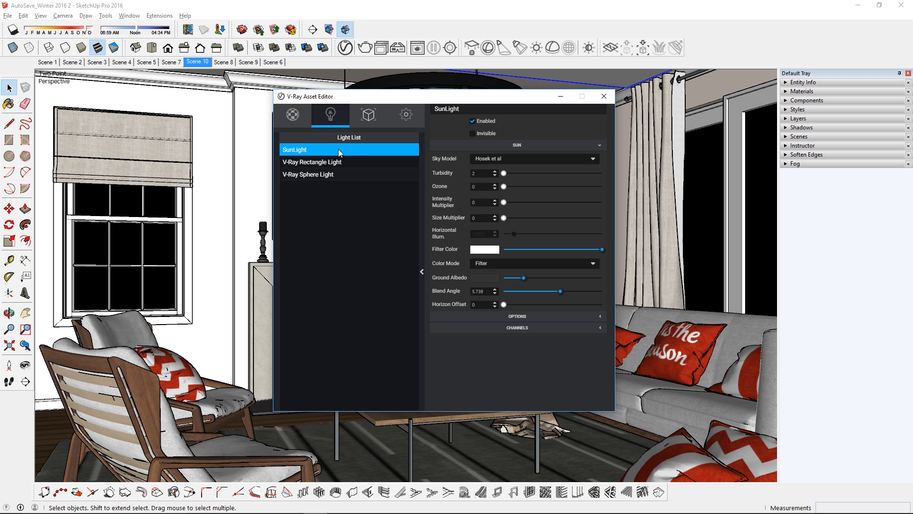
- Review the SunLight and V-Ray Sphere Light parameters in the Lights list
{"action": "left_click", "coordinate": [481, 201]}
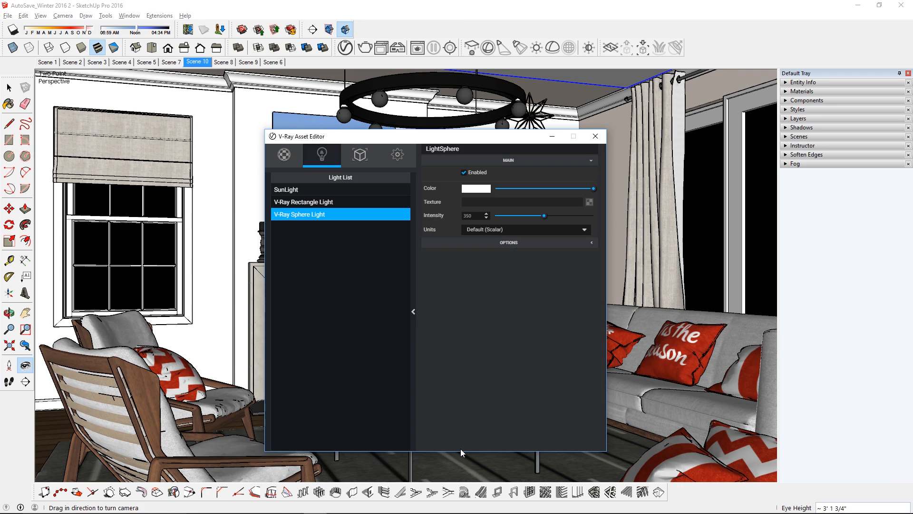
{"action": "left_click", "coordinate": [508, 243]}
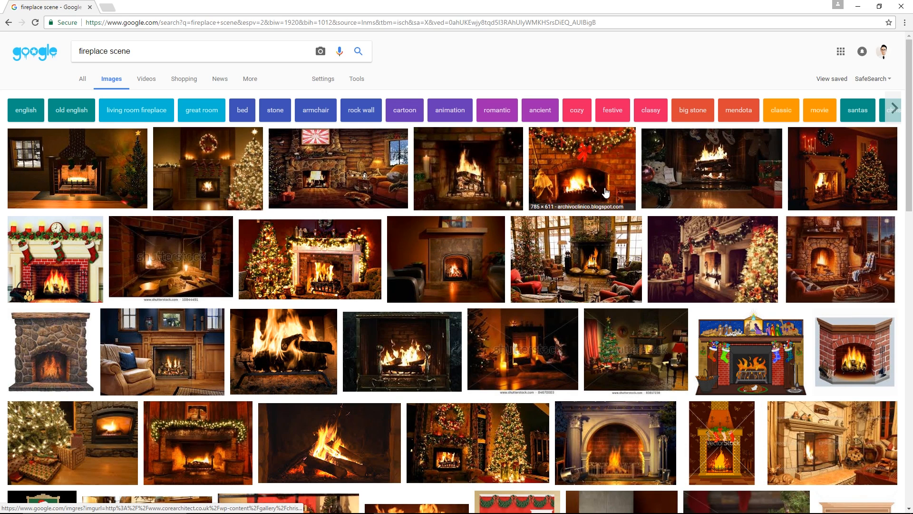
- Scroll through the Google Images results for fireplace scenes
{"action": "scroll", "scroll_direction": "down", "scroll_amount": 3}
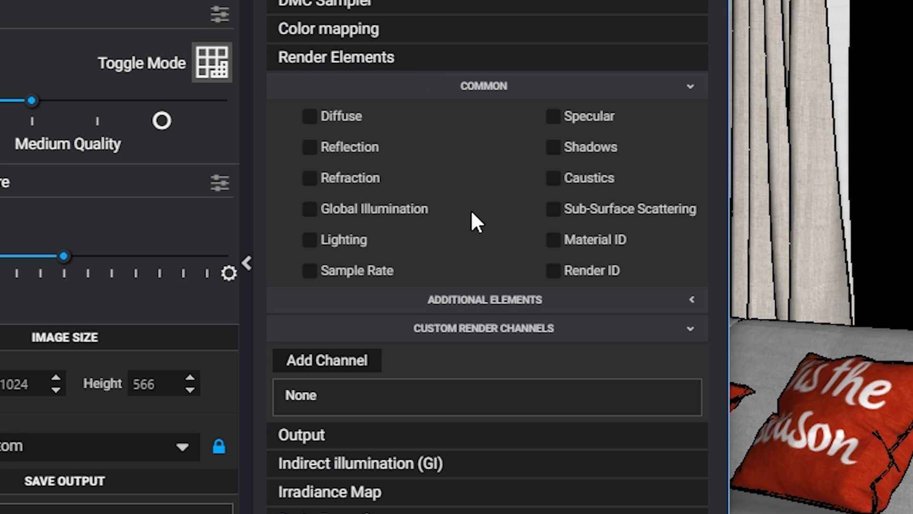
- Add a Reflection pass and two custom render channels, then choose the 2048-wide output preset
{"action": "left_click", "coordinate": [552, 240]}
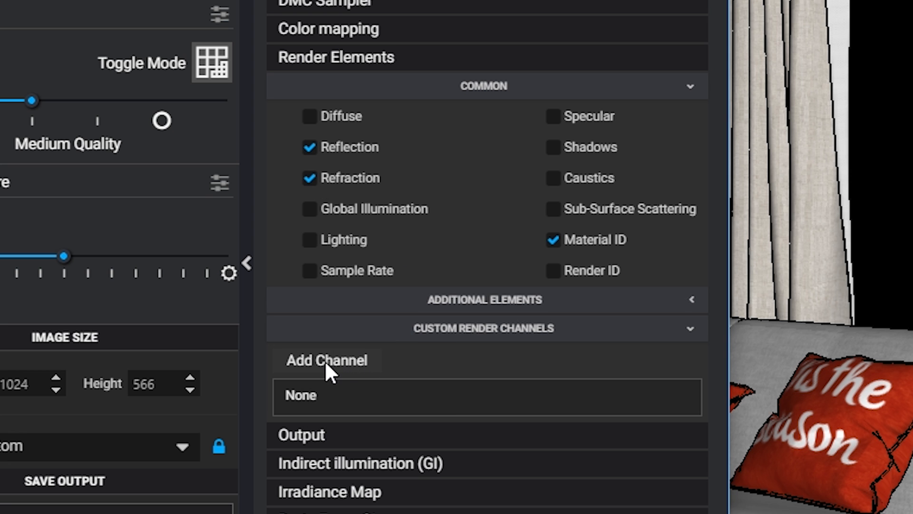
{"action": "left_click", "coordinate": [337, 373]}
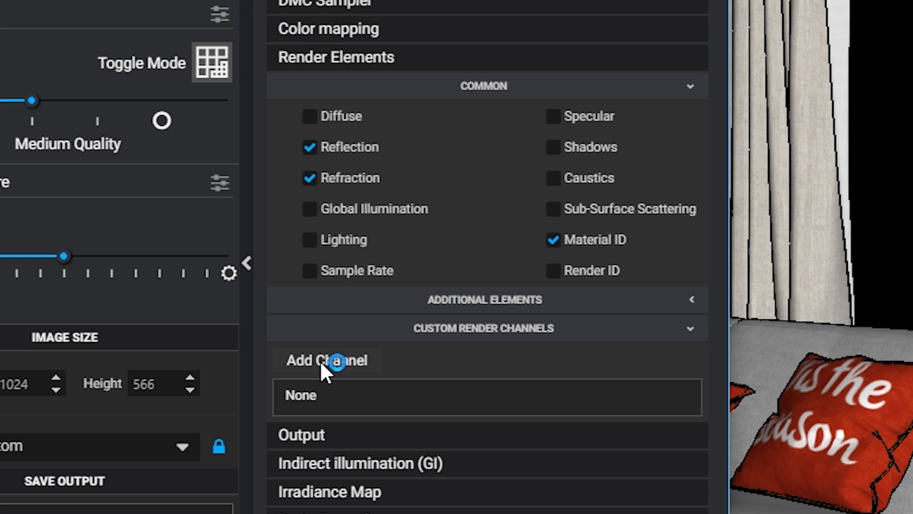
{"action": "left_click", "coordinate": [332, 359]}
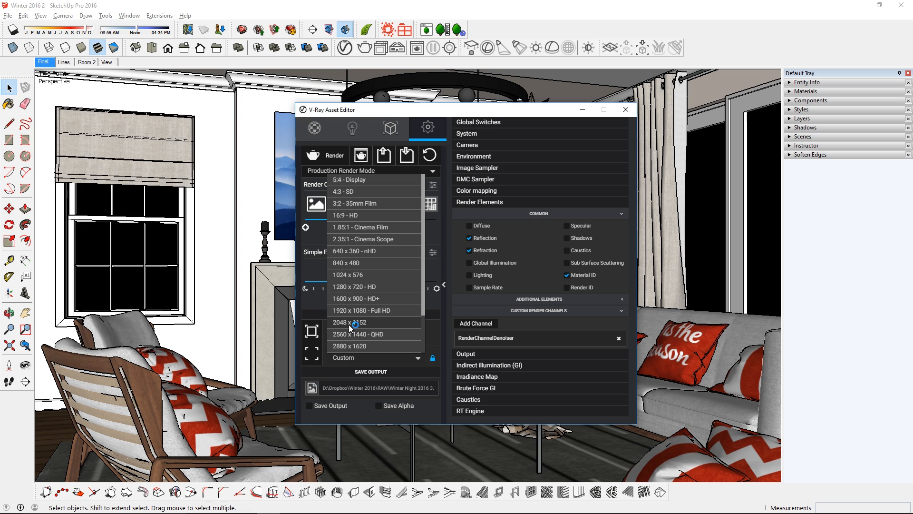
{"action": "left_click", "coordinate": [349, 321]}
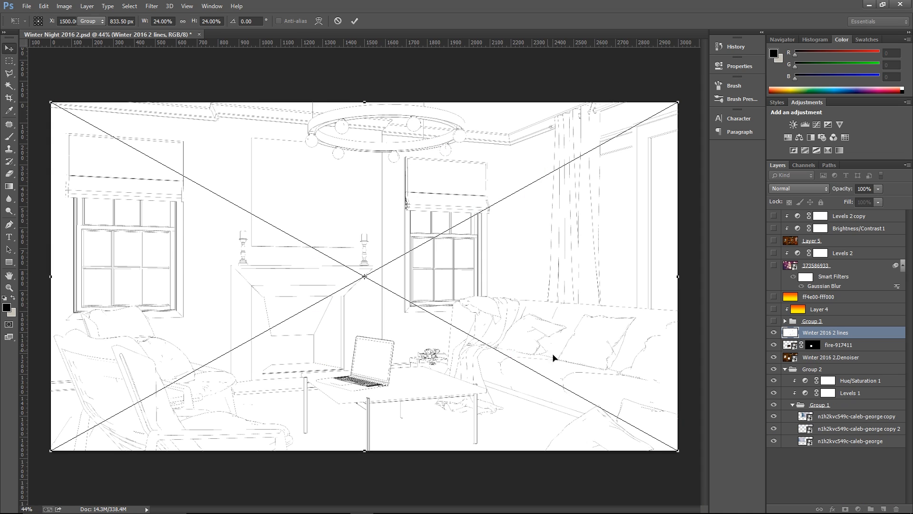
- Commit the resized line-drawing layer and blend it over the render in Multiply mode
{"action": "left_click", "coordinate": [798, 188]}
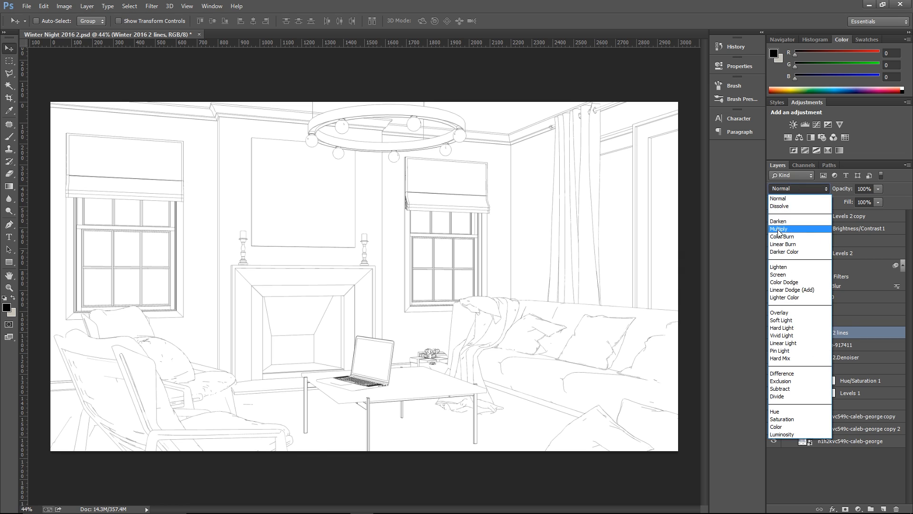
{"action": "left_click", "coordinate": [778, 228]}
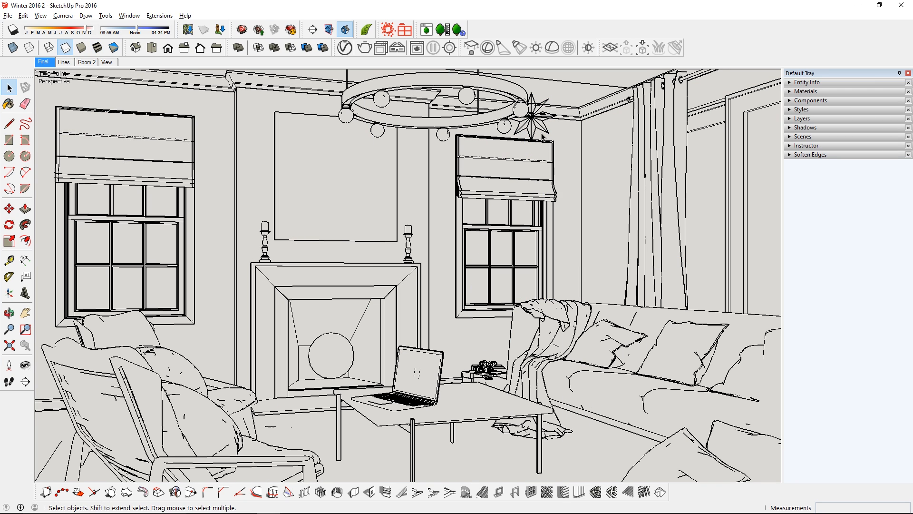
- Adjust the line-drawing style's background colour RGB values in Styles settings
{"action": "left_click", "coordinate": [801, 109]}
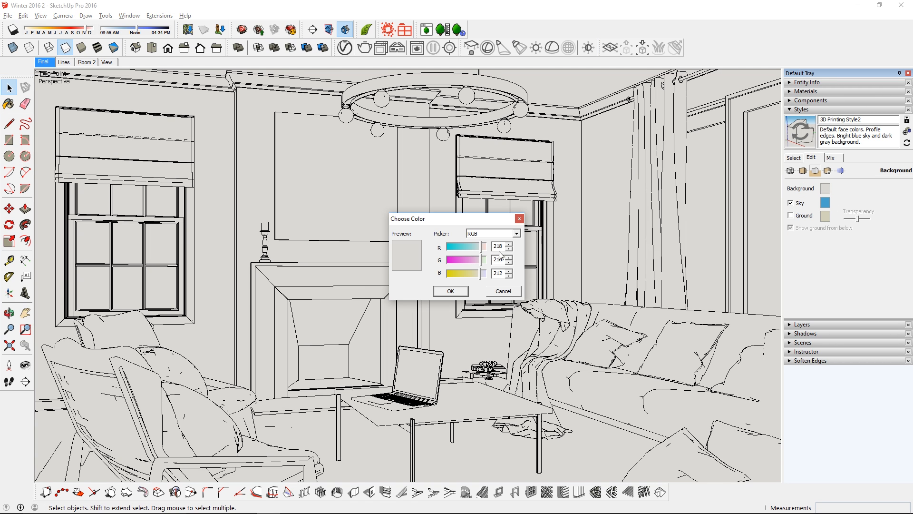
{"action": "left_click", "coordinate": [9, 14]}
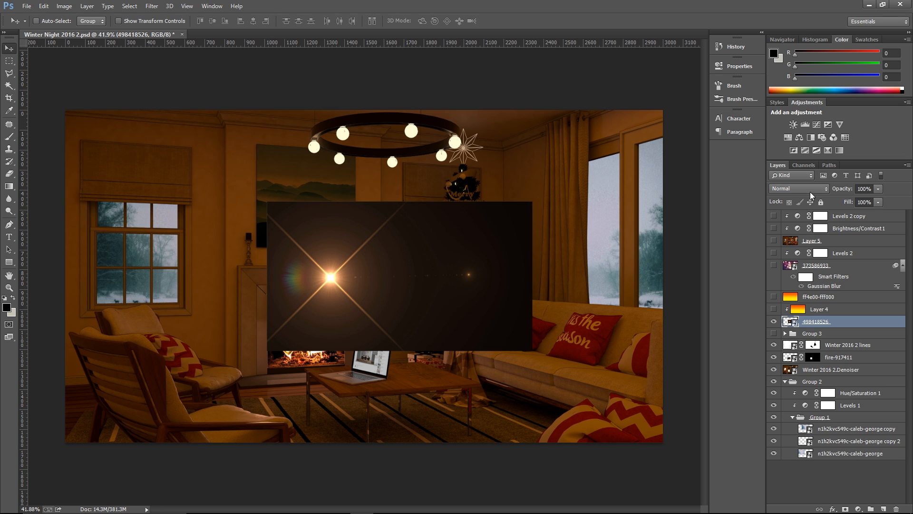
- Set the lens flare layer's blend mode to Screen to hide its dark background
{"action": "left_click", "coordinate": [799, 188]}
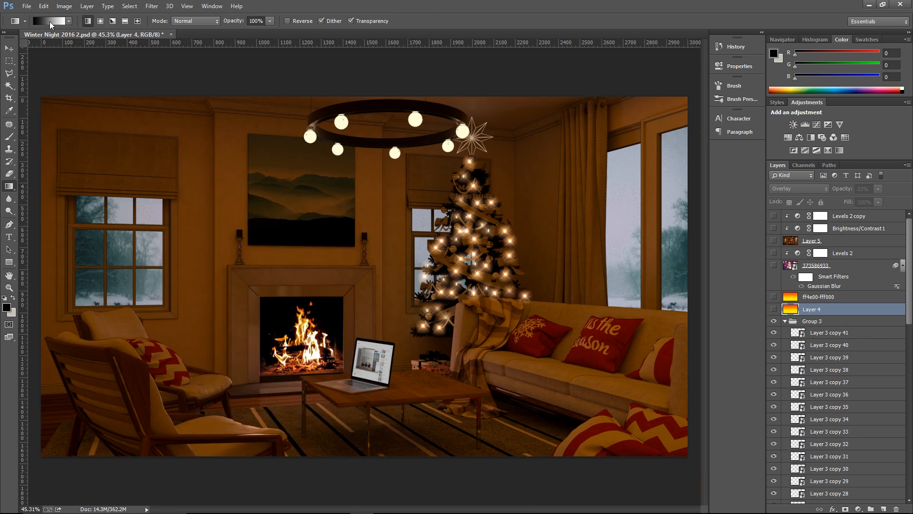
- Add an orange-to-yellow gradient layer in Overlay mode, clipped to the tree flares at 33% opacity
{"action": "left_click", "coordinate": [40, 23]}
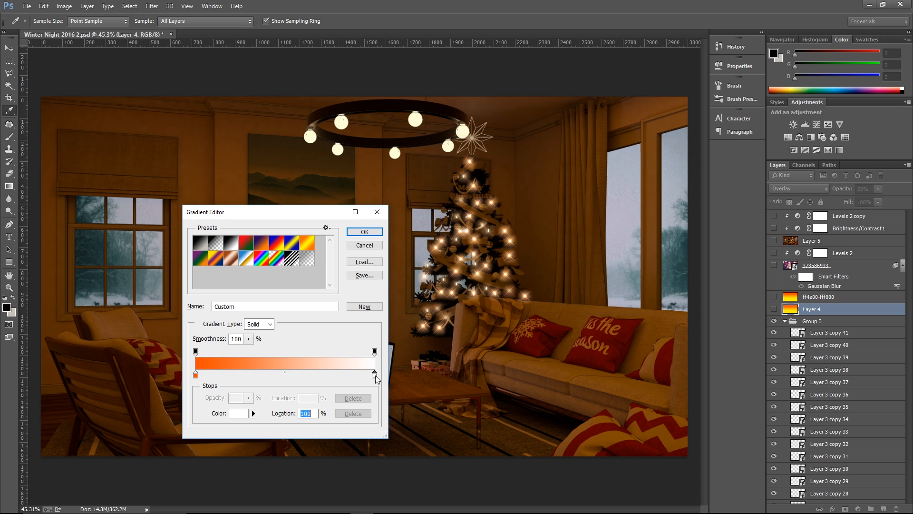
{"action": "left_click", "coordinate": [364, 231]}
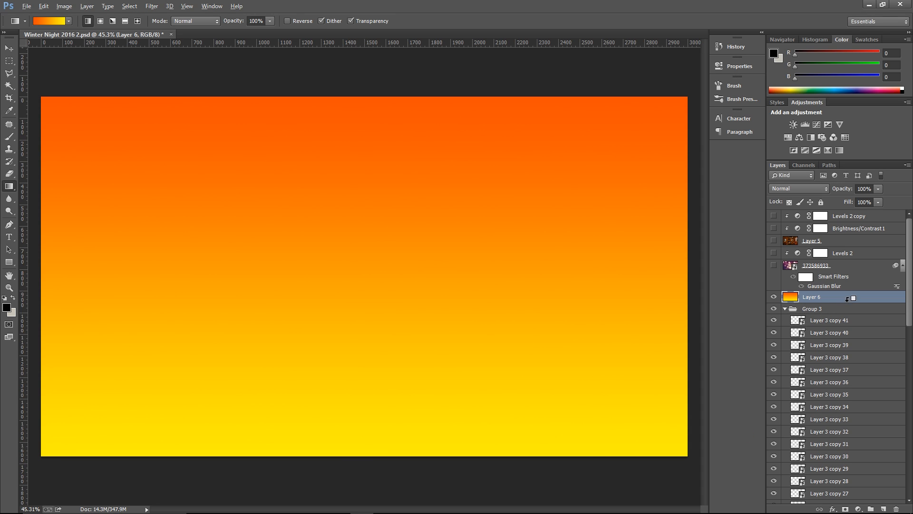
{"action": "left_click", "coordinate": [797, 188]}
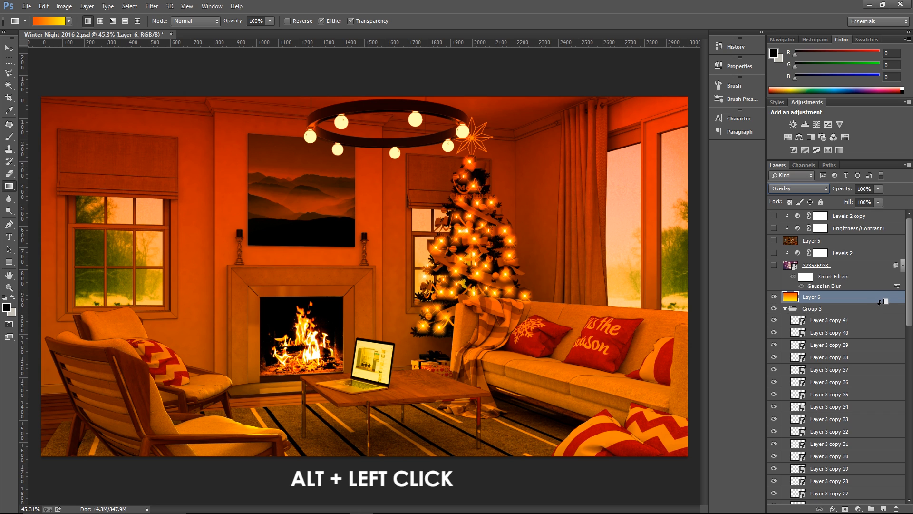
{"action": "left_click", "coordinate": [774, 297]}
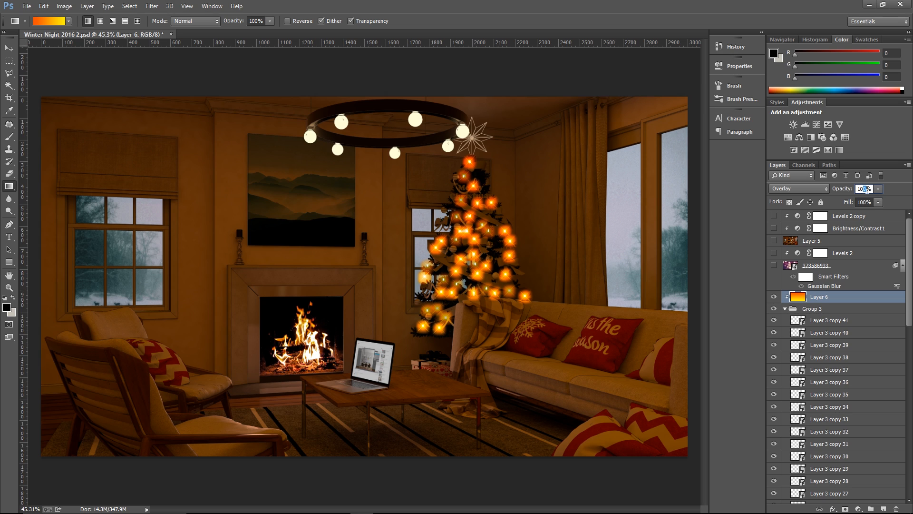
{"action": "type", "text": "33%"}
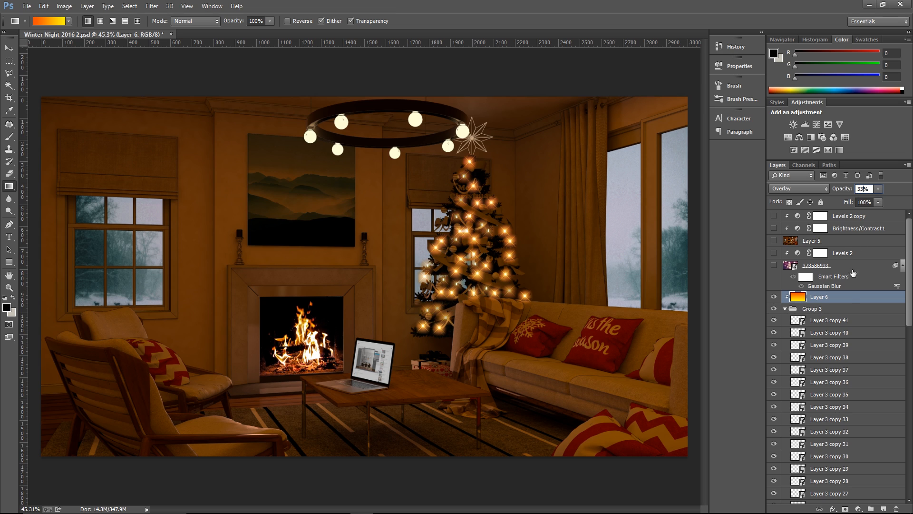
- Duplicate the gradient tint layer and reveal the blurred smart-filtered layer
{"action": "left_click", "coordinate": [812, 308]}
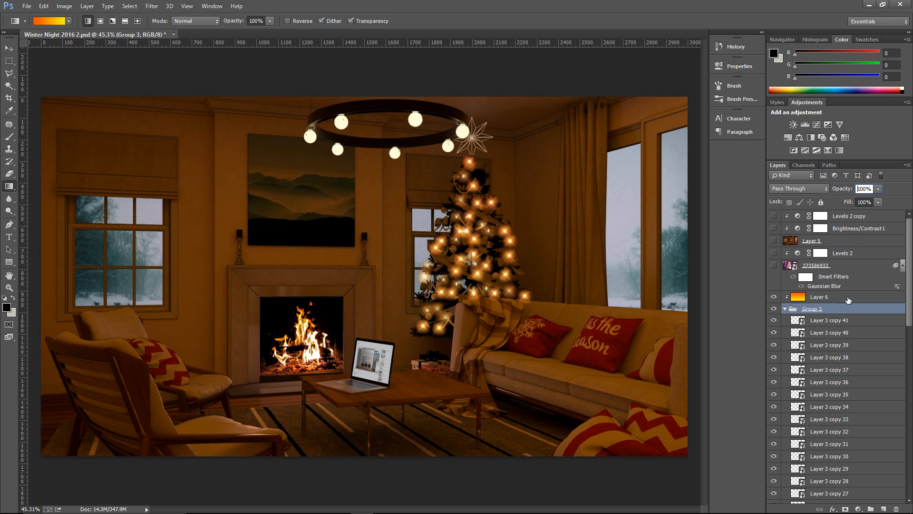
{"action": "left_click", "coordinate": [837, 297]}
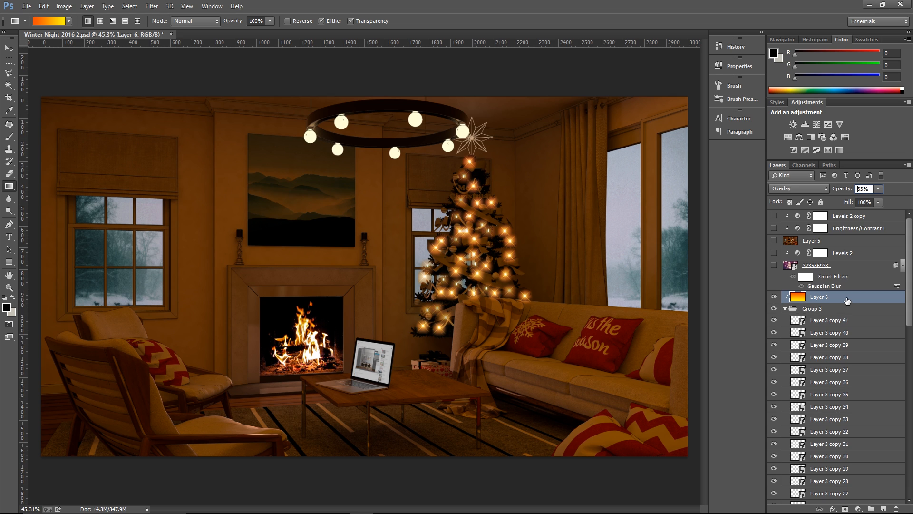
{"action": "left_click_drag", "start_coordinate": [815, 297], "coordinate": [815, 294]}
{"action": "type", "text": "10"}
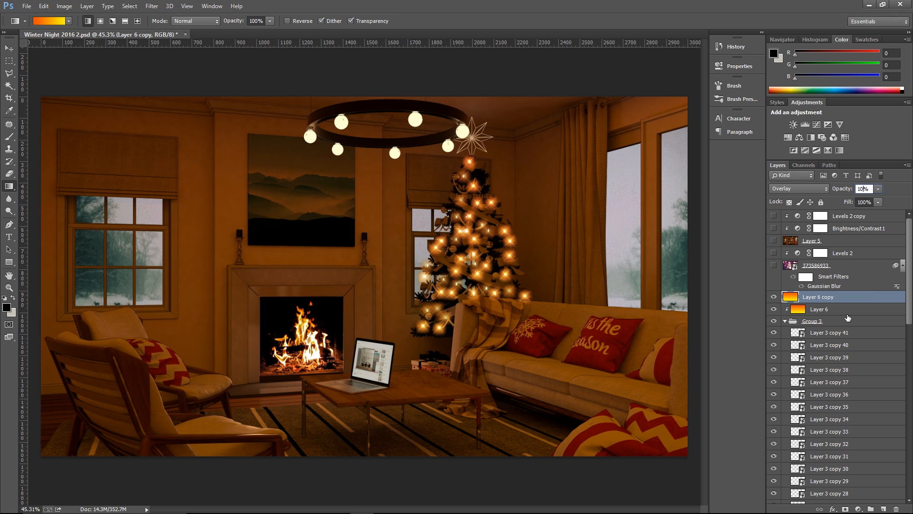
{"action": "left_click", "coordinate": [838, 309]}
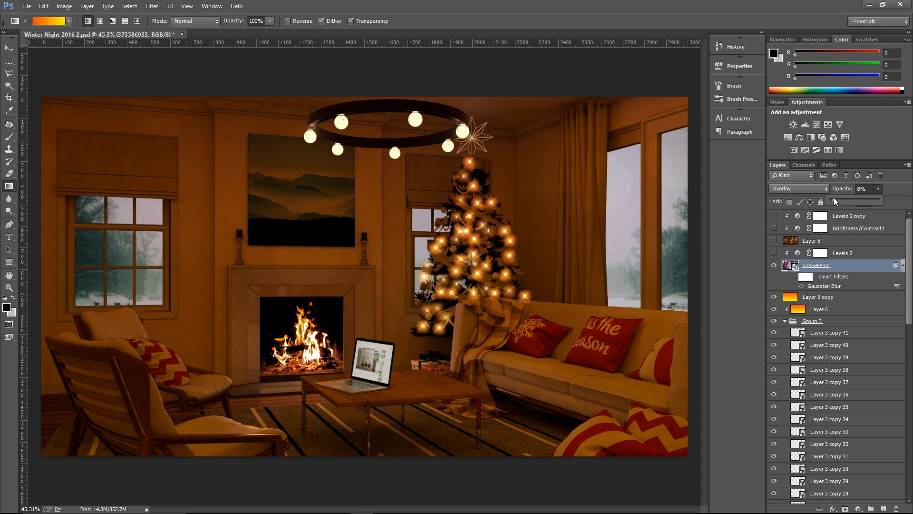
- Fade the blurred layer to 8%, stamp visible layers into one and enable Brightness/Contrast and Levels
{"action": "left_click_drag", "start_coordinate": [834, 200], "coordinate": [845, 200]}
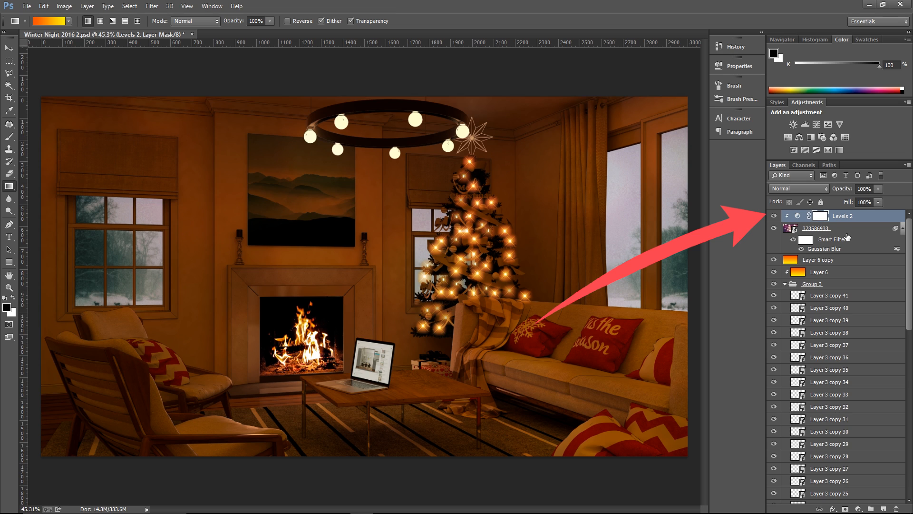
{"action": "key", "text": "Ctrl+Alt+Shift+E"}
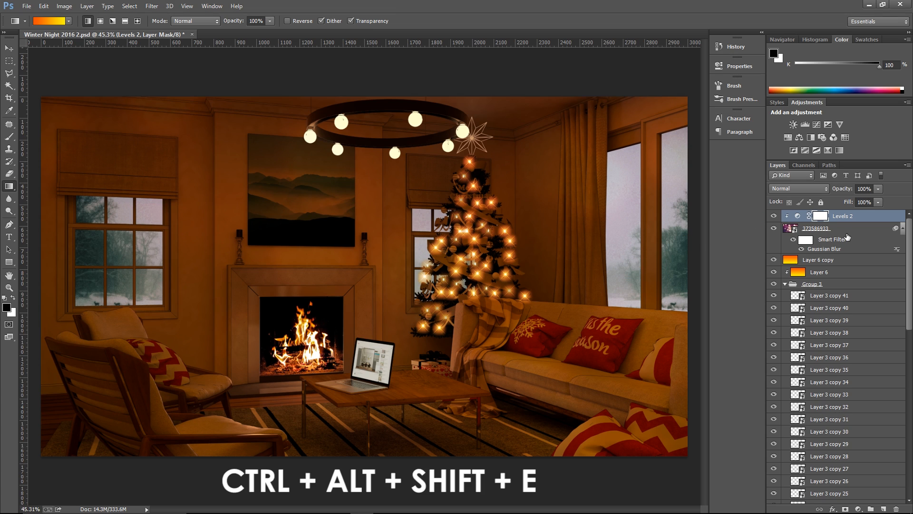
{"action": "key", "text": "Ctrl+Alt+Shift+E"}
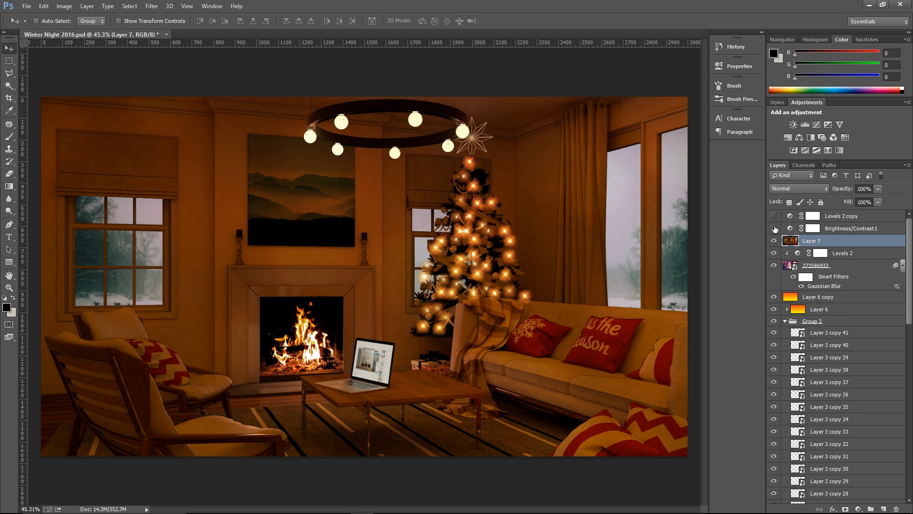
{"action": "left_click", "coordinate": [773, 215]}
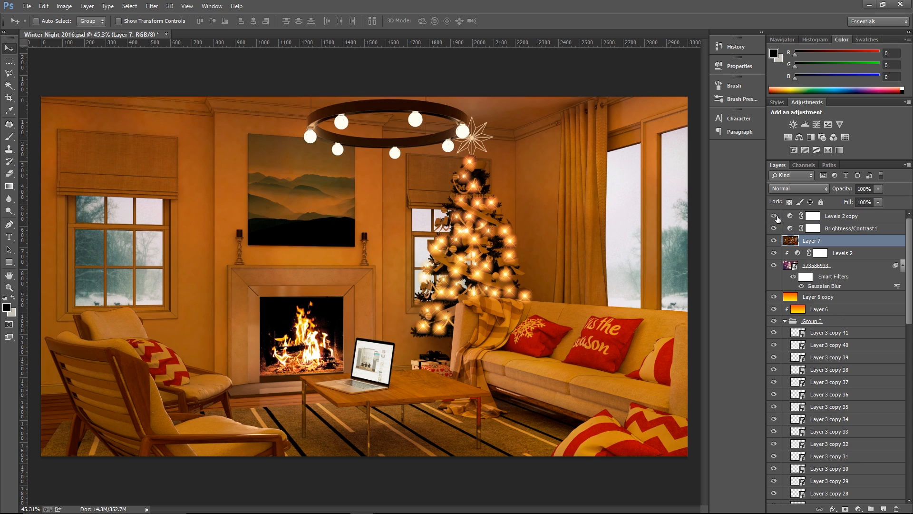